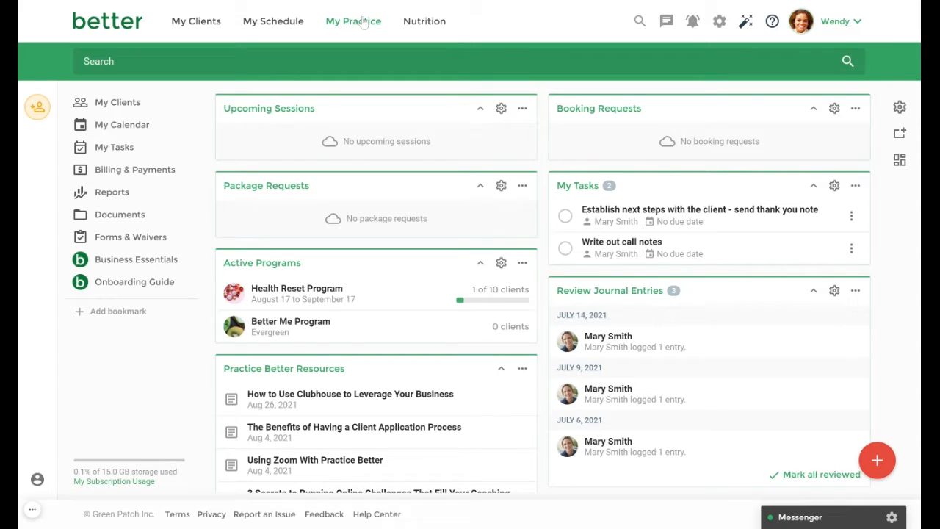
- From My Services, start adding a new service to reach a blank Add Service form
left_click(353, 20)
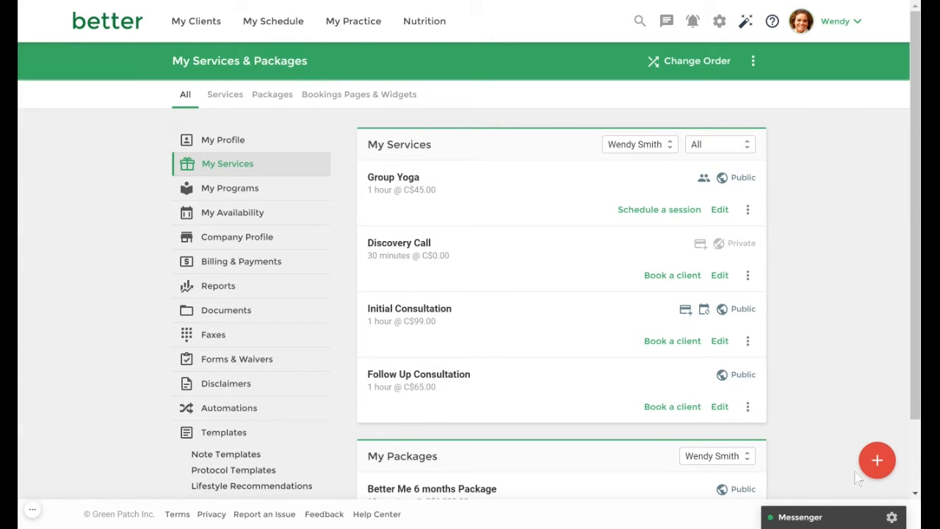
left_click(877, 461)
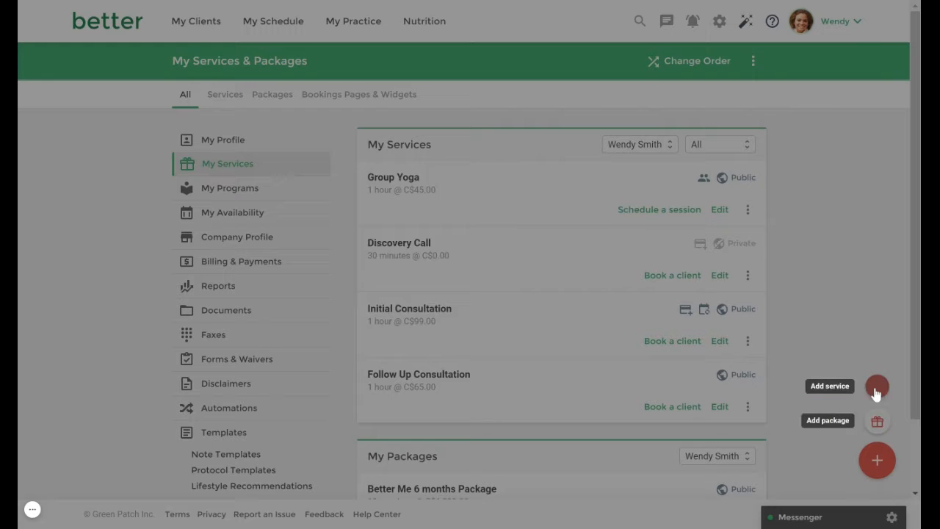
left_click(875, 386)
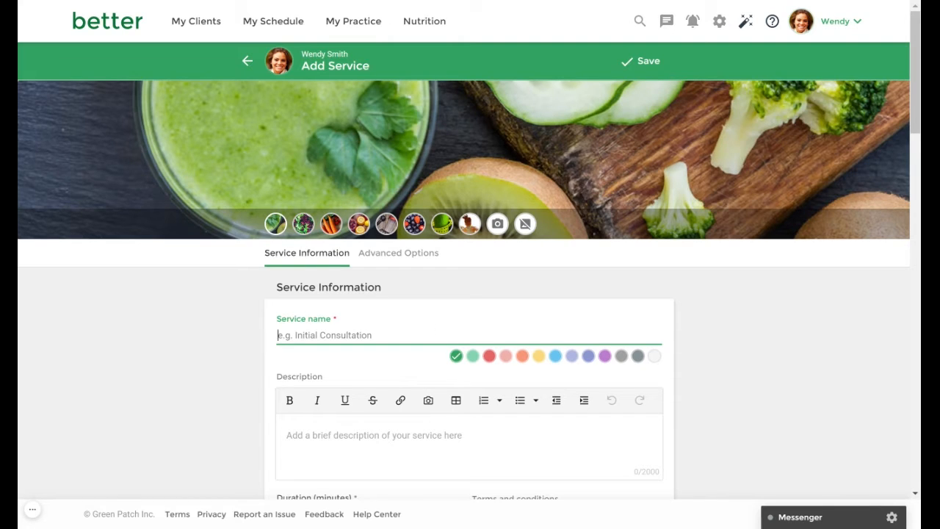
- Name the service 'Group Service' and give it a 60-minute duration
type("Group Serv")
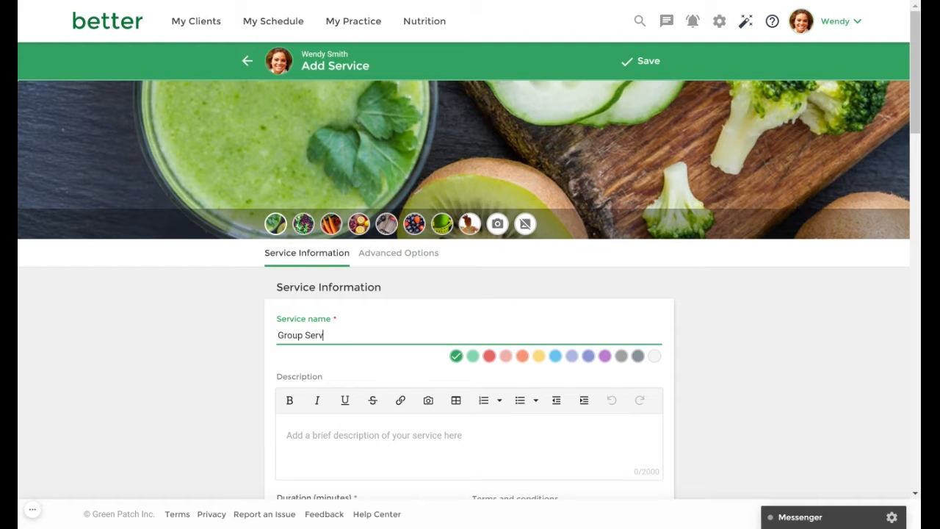
type("ice")
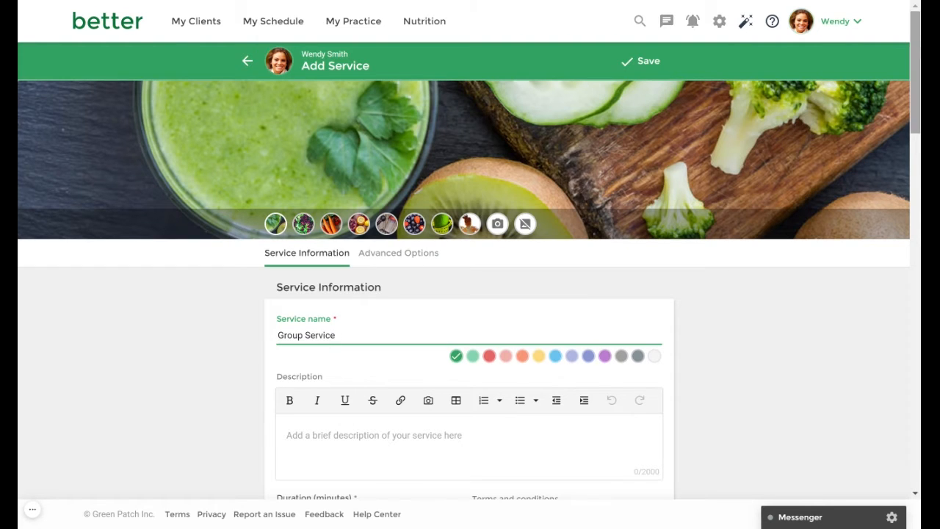
scroll("down", 3)
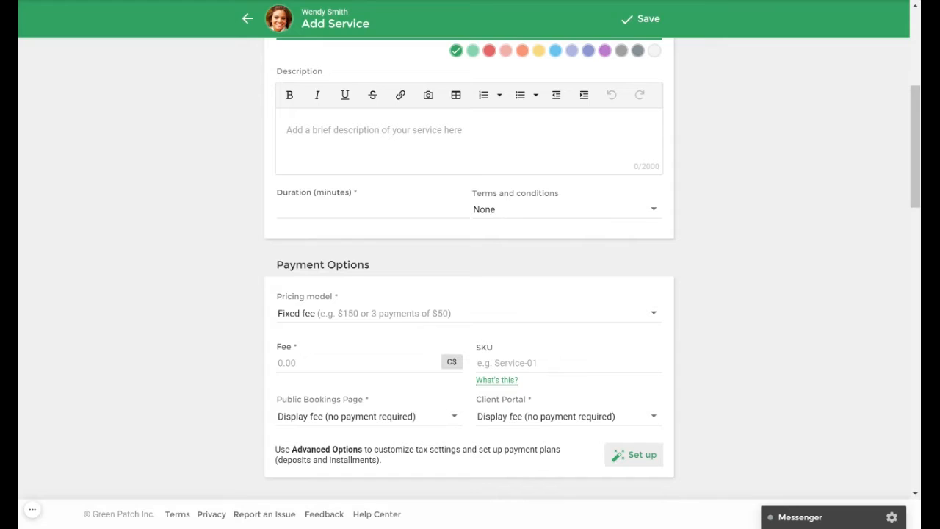
type("60")
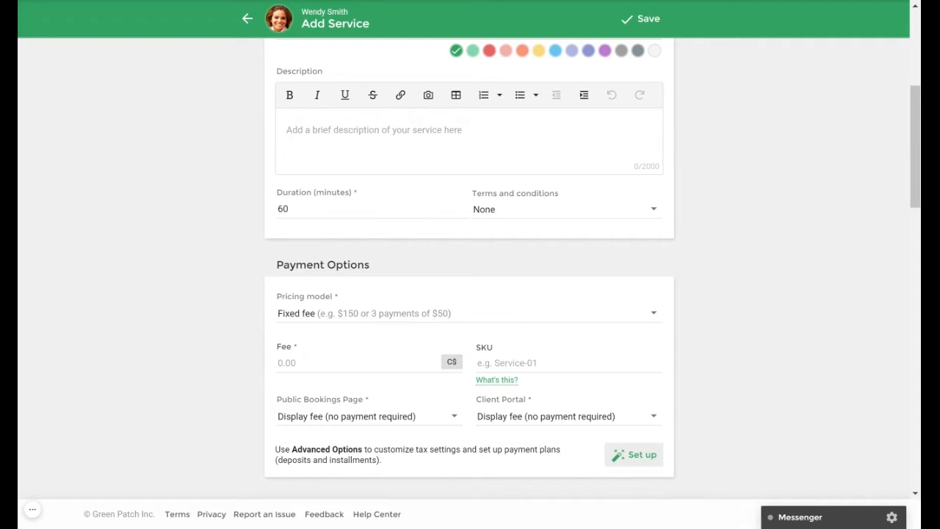
mouse_move(403, 347)
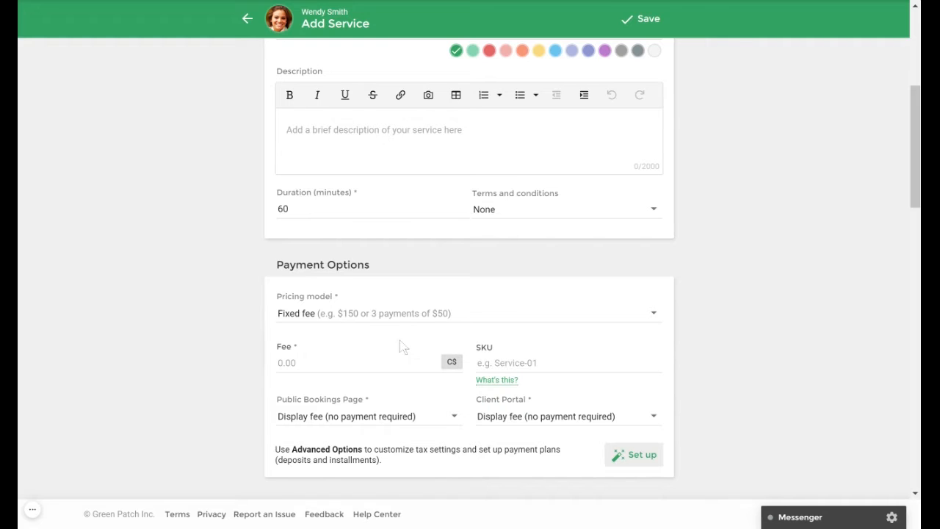
- Set a 100.00 fee and require payment at booking for bookings page and client portal
left_click(331, 362)
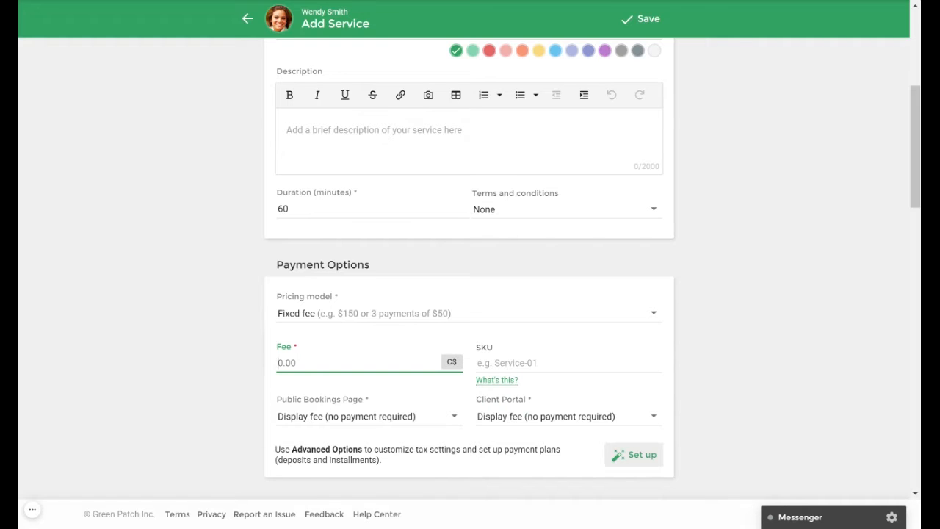
type("100.00")
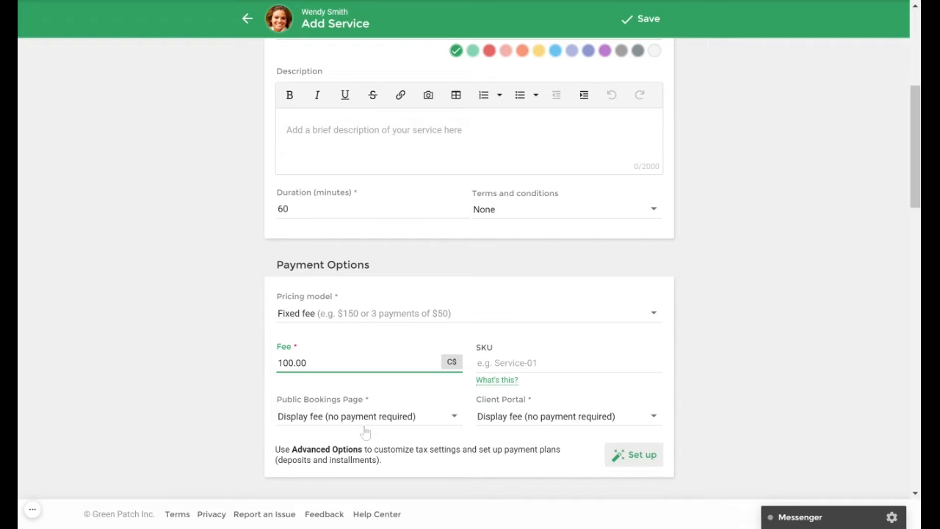
left_click(367, 416)
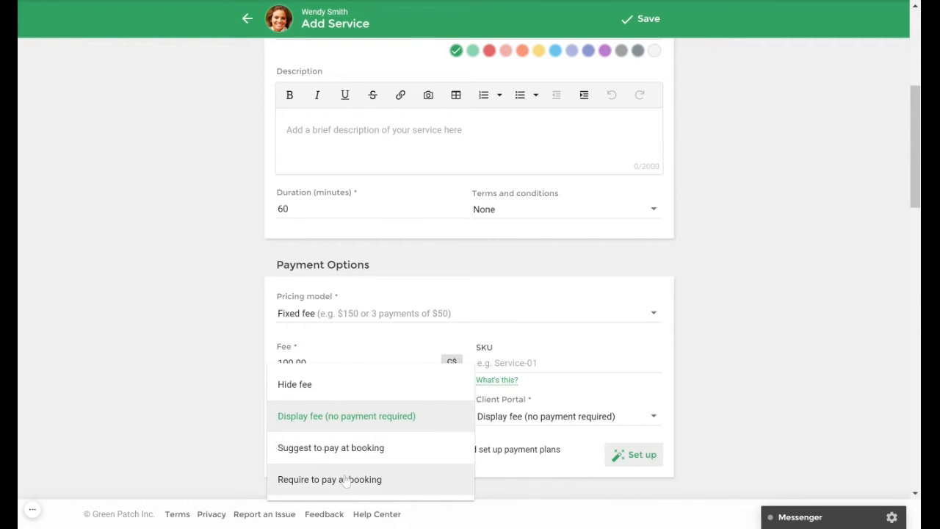
left_click(329, 479)
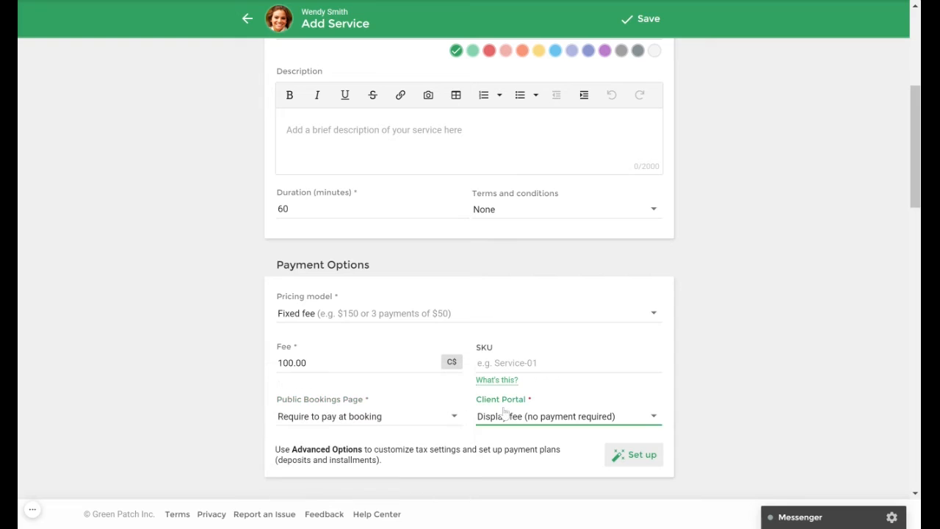
left_click(565, 415)
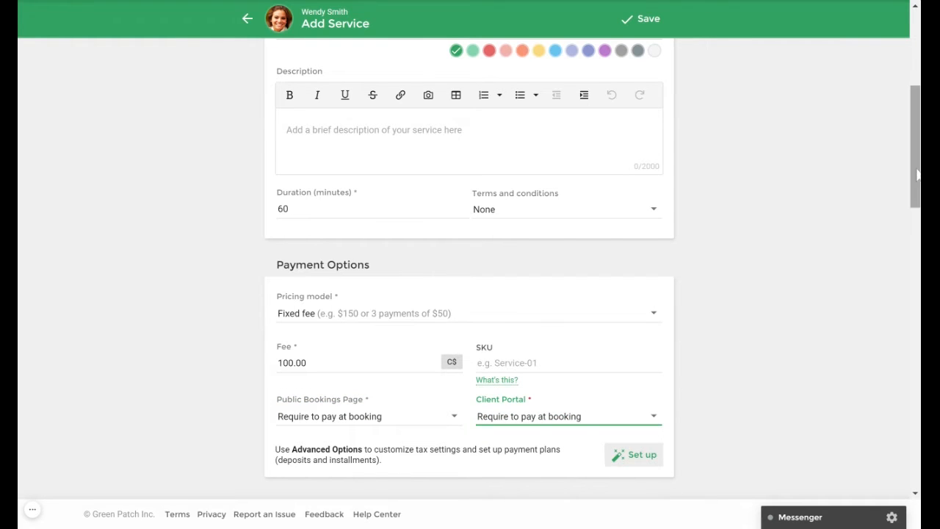
scroll("down", 3)
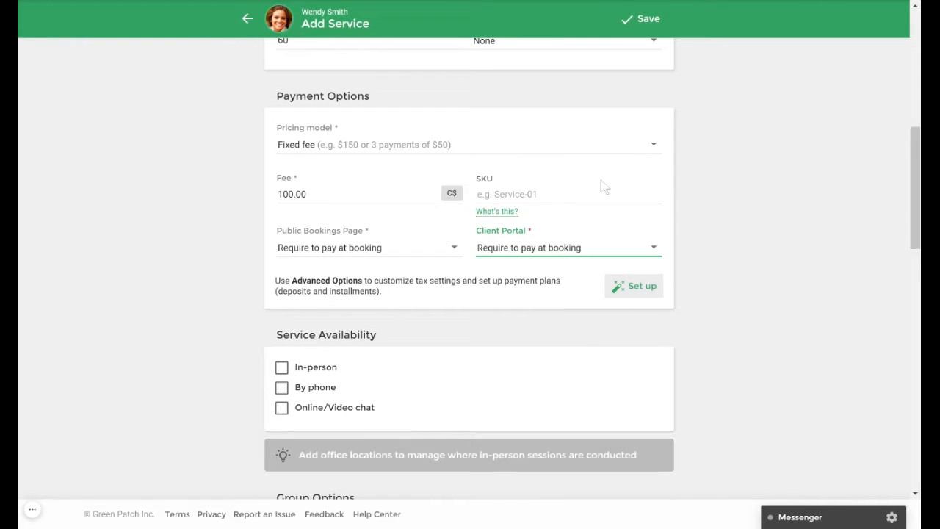
- Offer the service in person and by online video chat, capped at 10 attendees
left_click(282, 367)
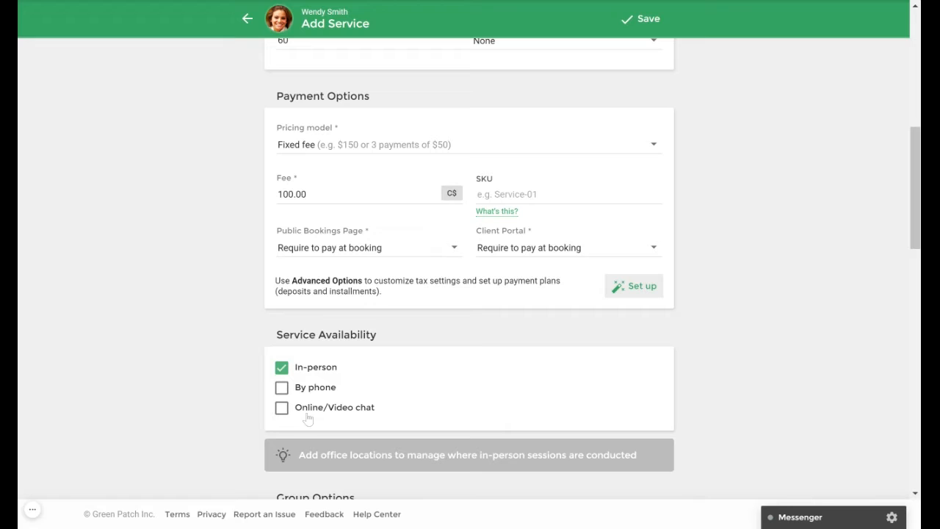
left_click(282, 407)
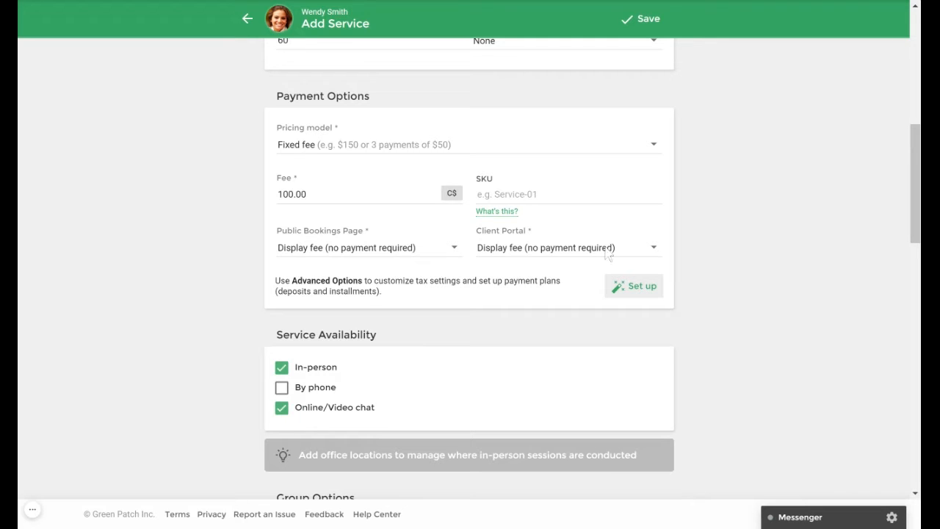
scroll("down", 3)
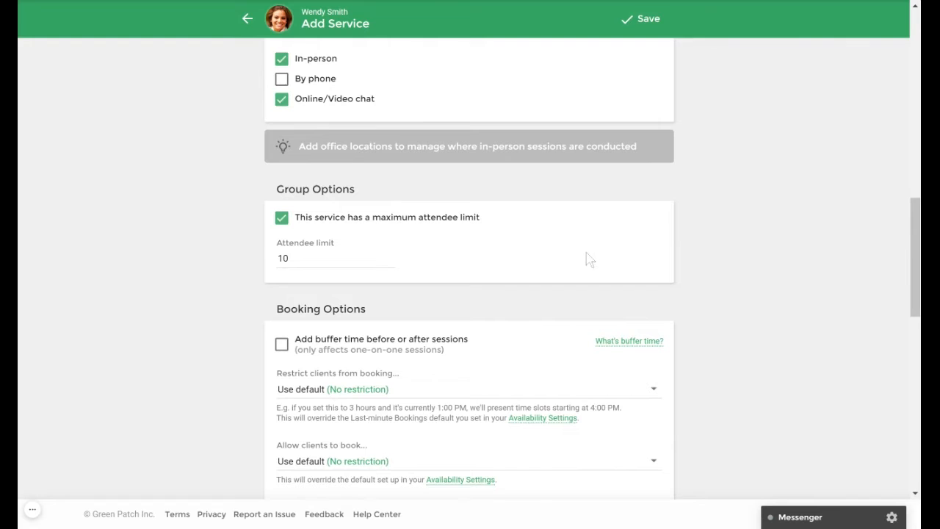
mouse_move(467, 271)
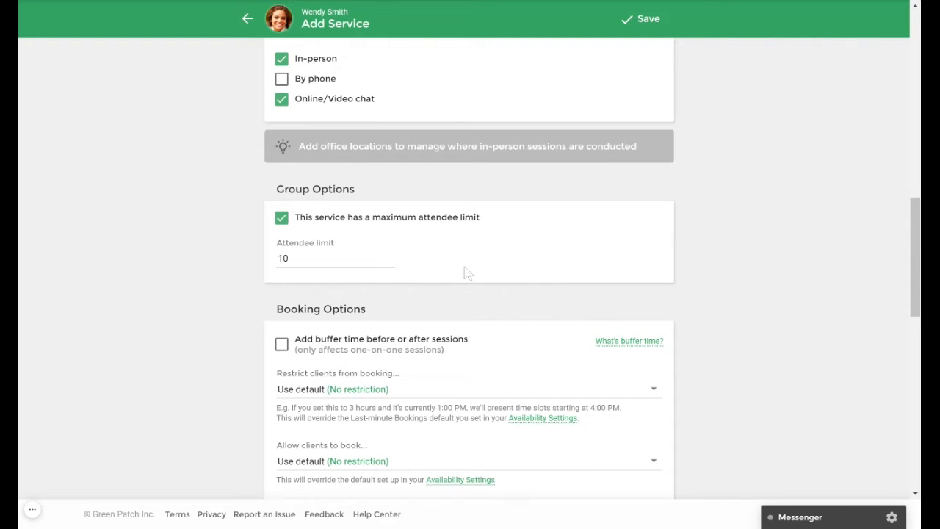
mouse_move(435, 272)
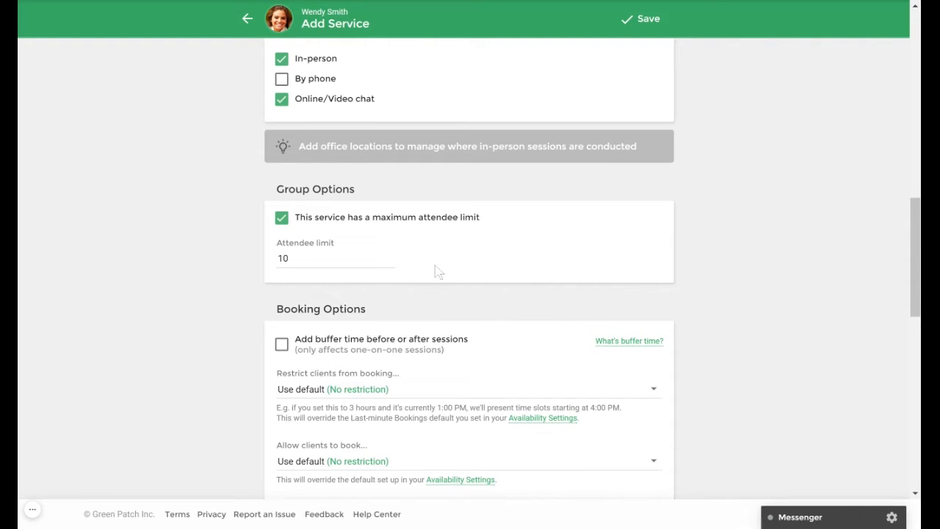
mouse_move(394, 272)
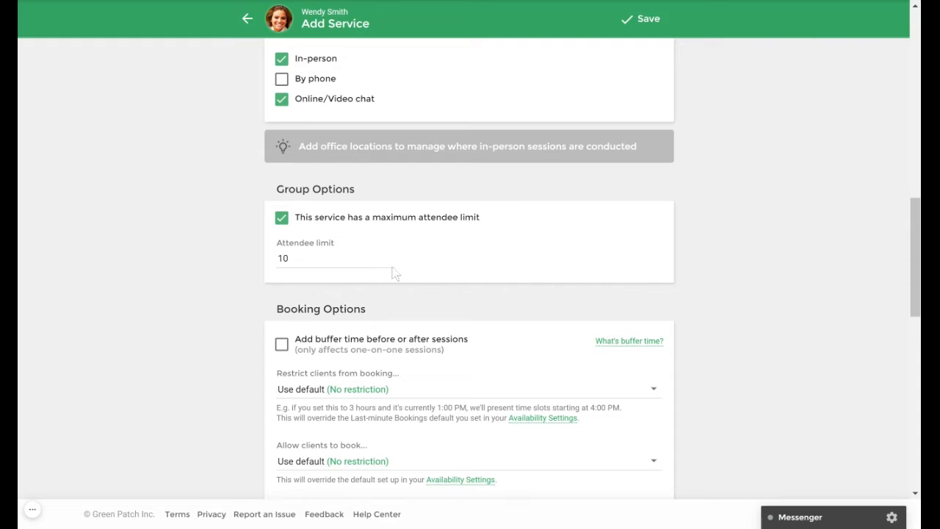
mouse_move(493, 233)
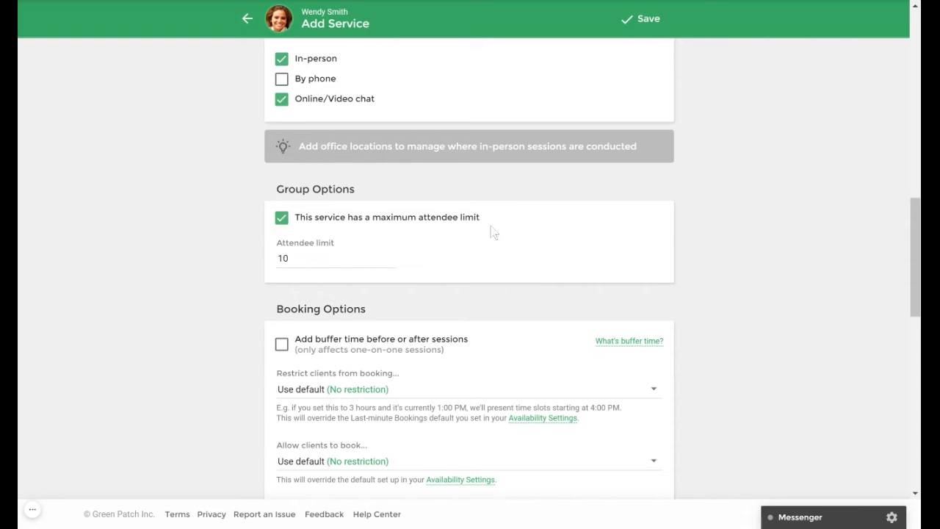
mouse_move(816, 252)
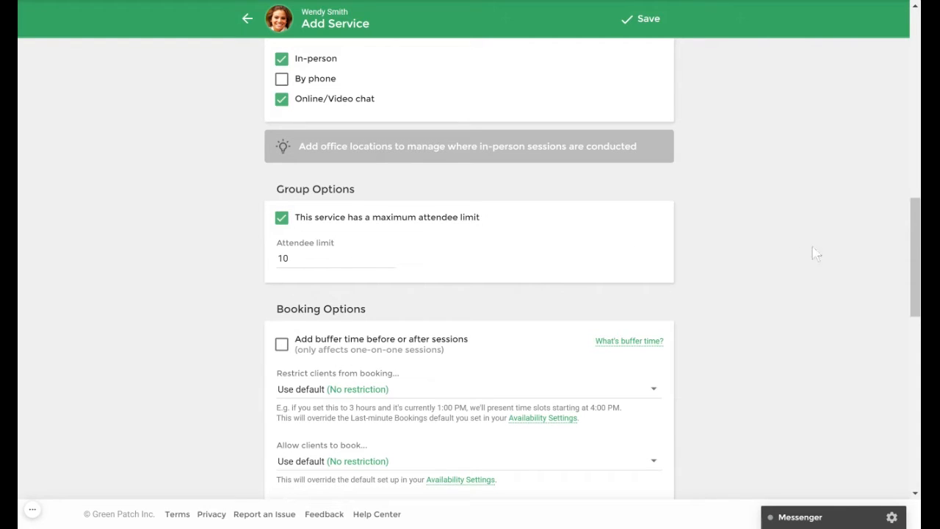
scroll("down", 3)
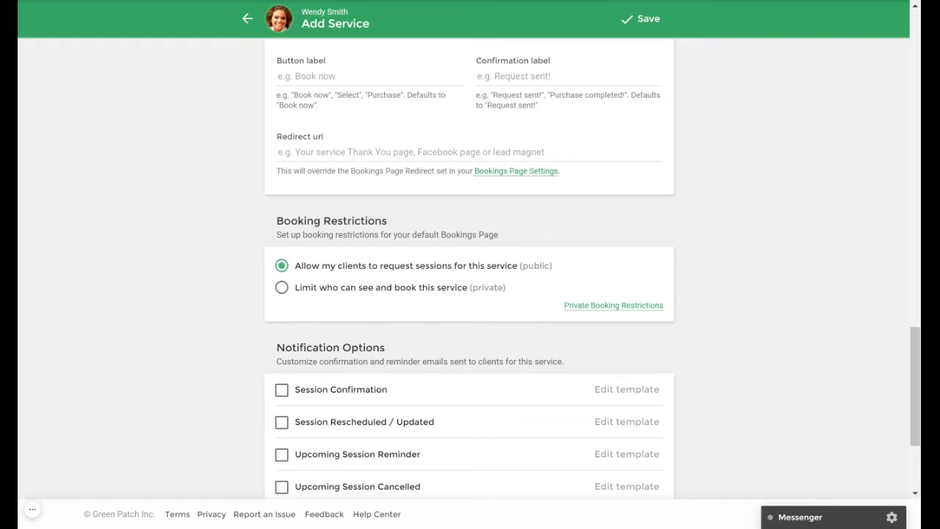
mouse_move(511, 294)
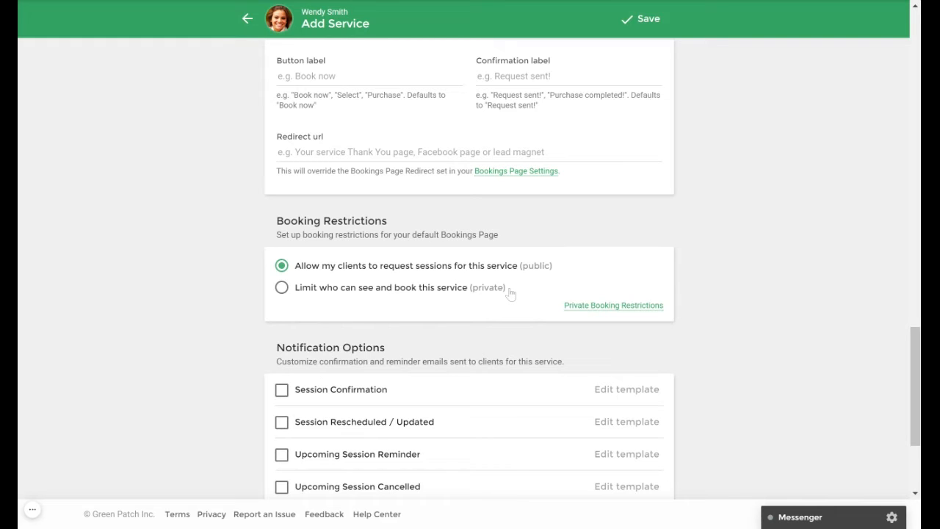
mouse_move(512, 292)
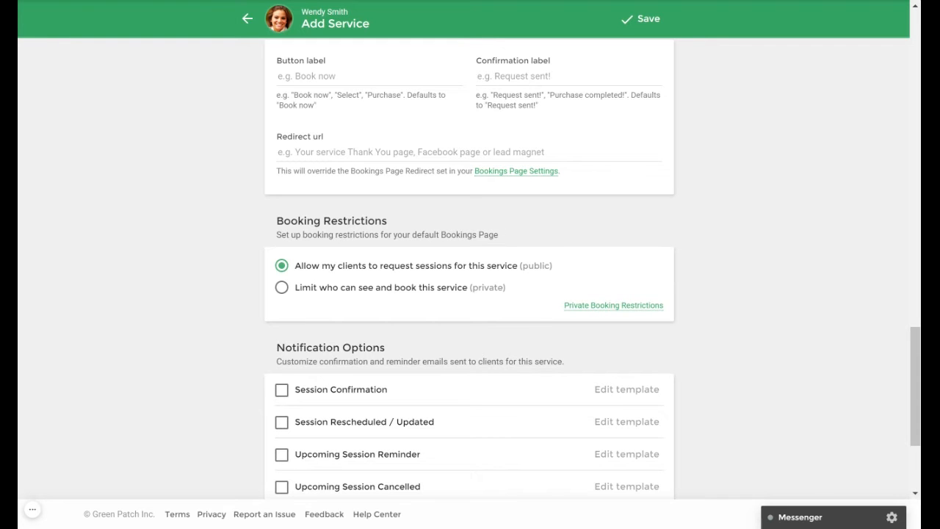
mouse_move(664, 37)
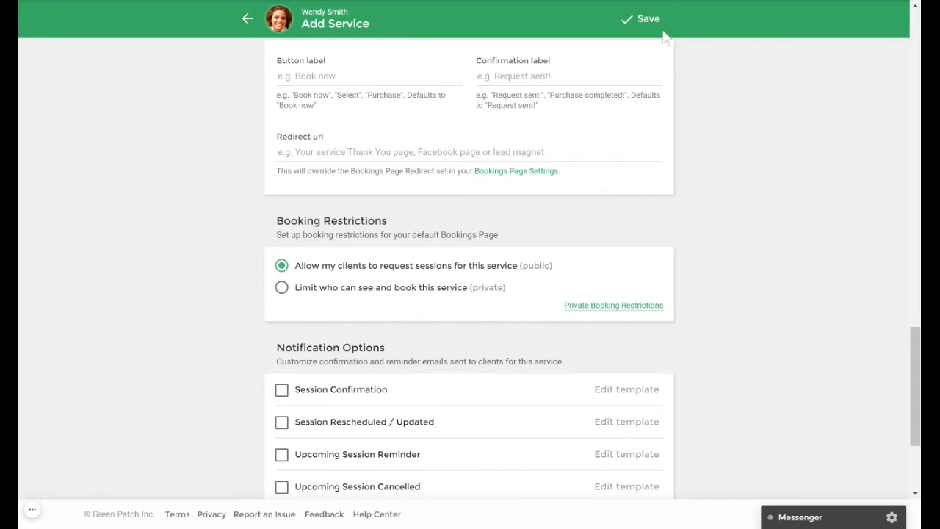
- Save the new Group Service, bringing up the Next Steps prompt
left_click(639, 20)
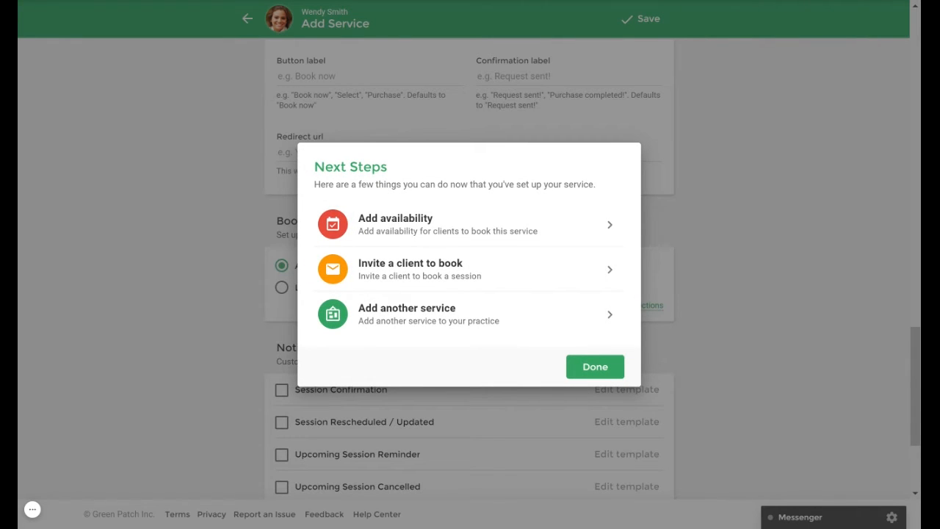
mouse_move(467, 223)
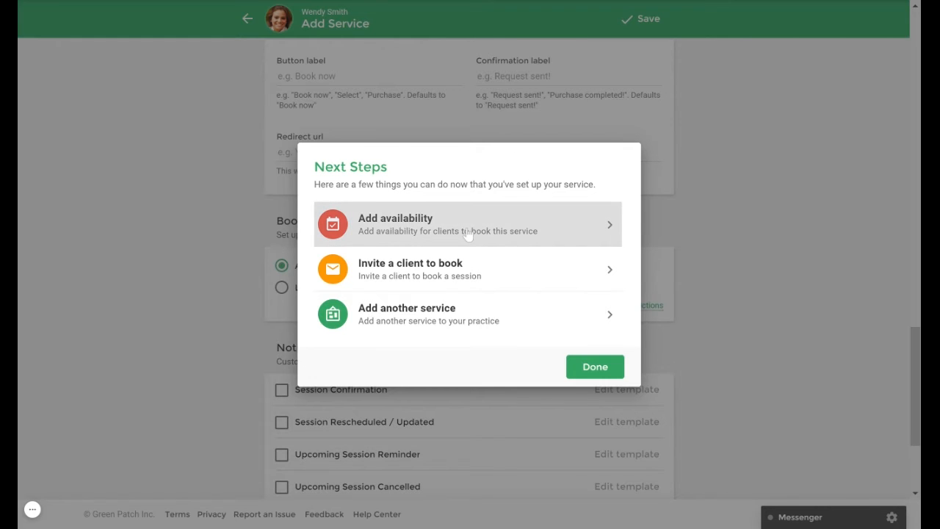
- Choose Add availability to reach the weekly availability calendar
left_click(467, 223)
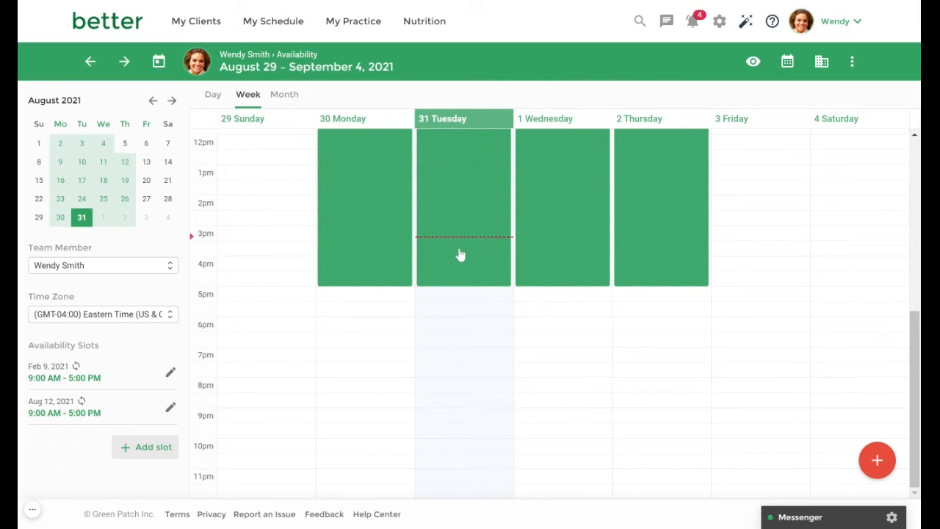
mouse_move(683, 385)
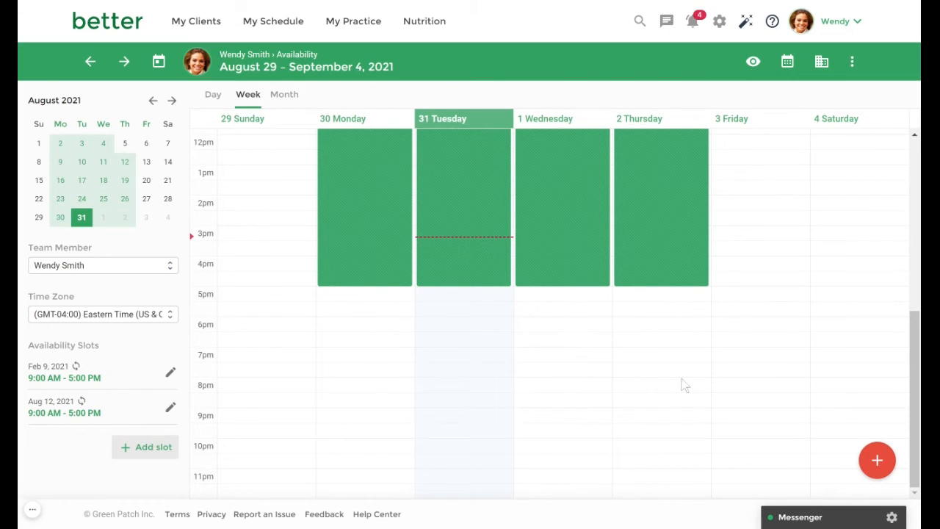
- Start a new availability slot from the calendar's + button
left_click(877, 459)
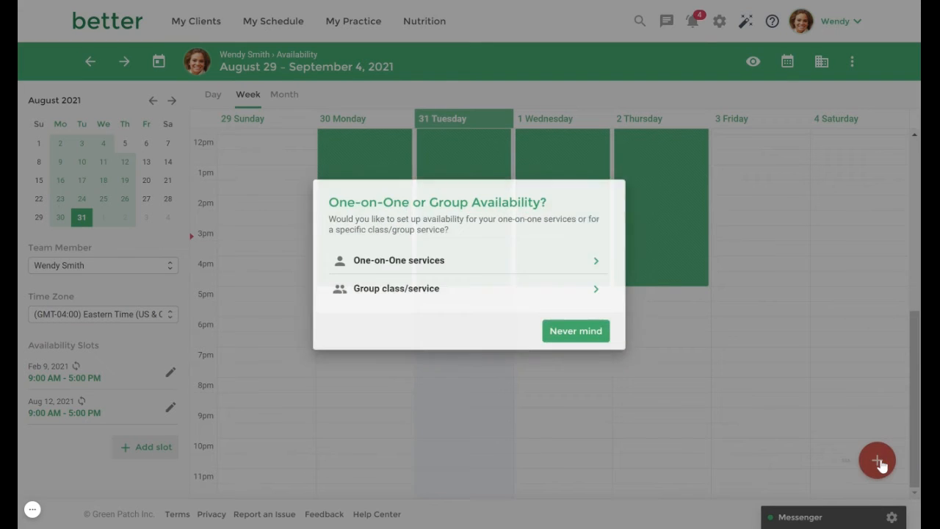
mouse_move(411, 295)
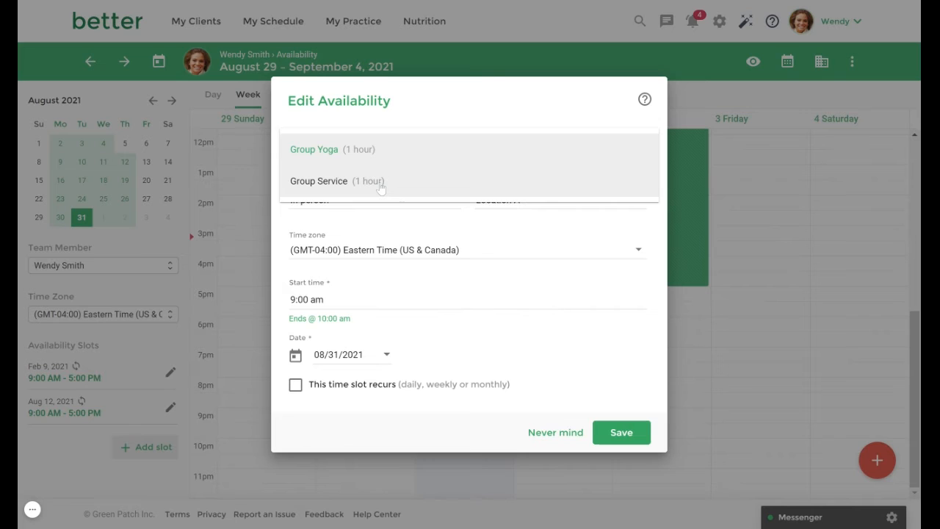
- Save a 9:00–10:00 AM Group Service slot recurring weekly on Tuesdays from August 31, 2021
left_click(318, 180)
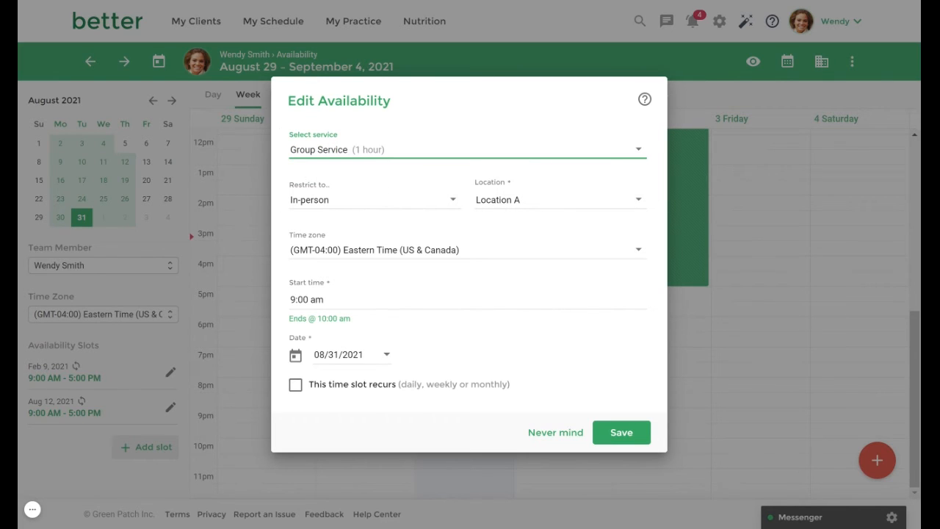
mouse_move(396, 382)
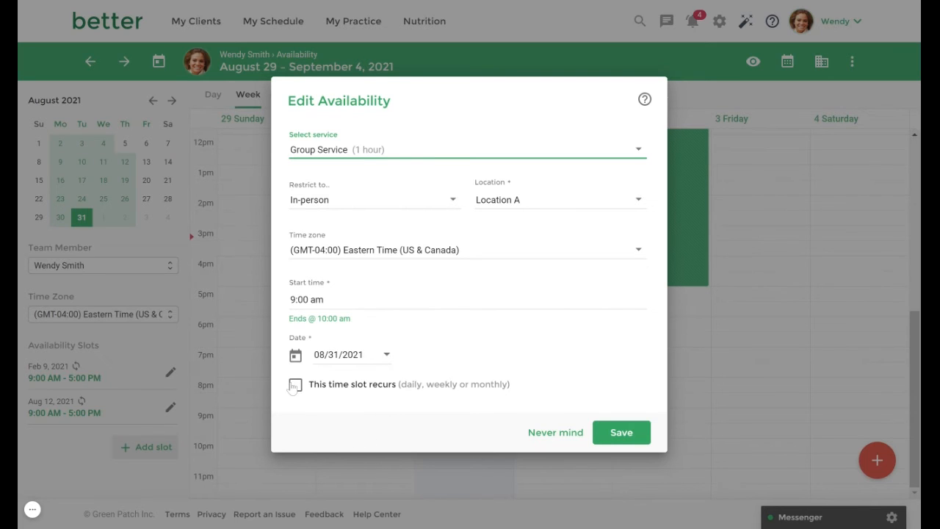
left_click(293, 385)
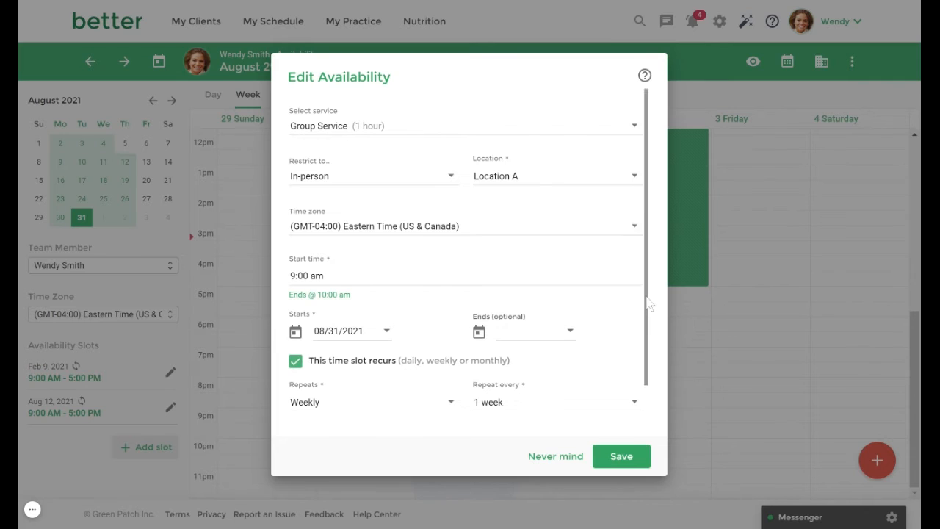
scroll("down", 3)
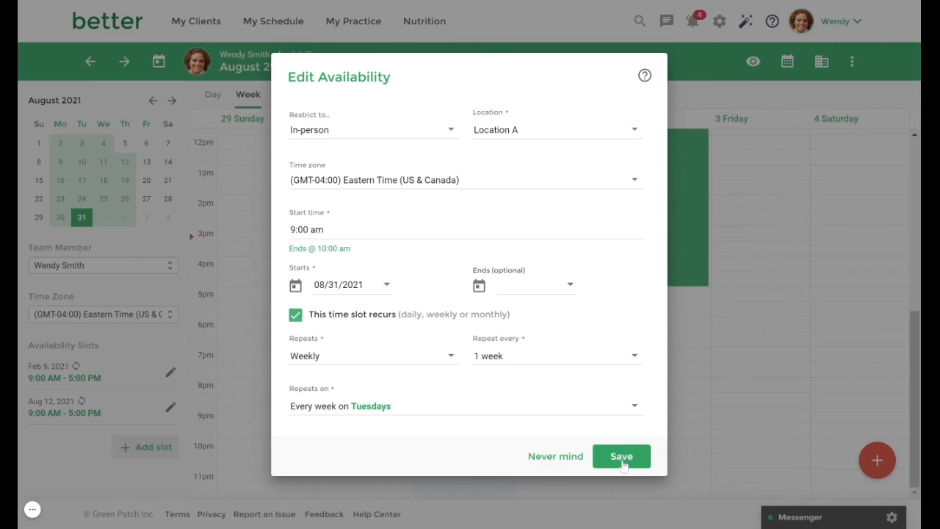
left_click(620, 455)
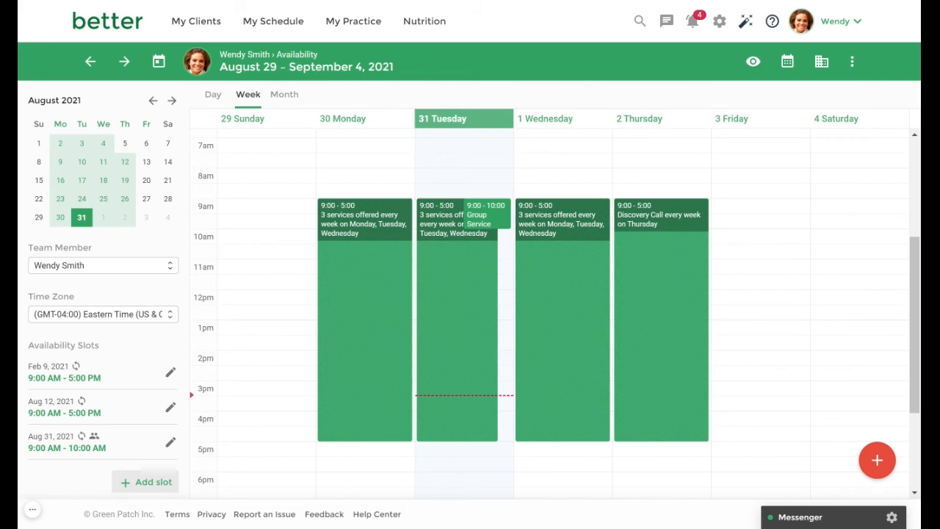
- Show the schedule day view for Tuesday, September 7, 2021 with the Group Service slot
left_click(273, 21)
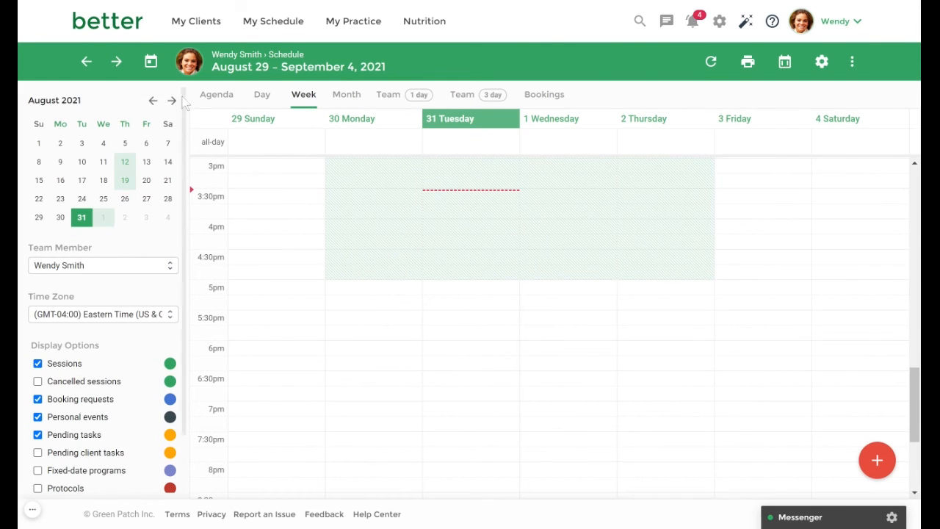
left_click(172, 100)
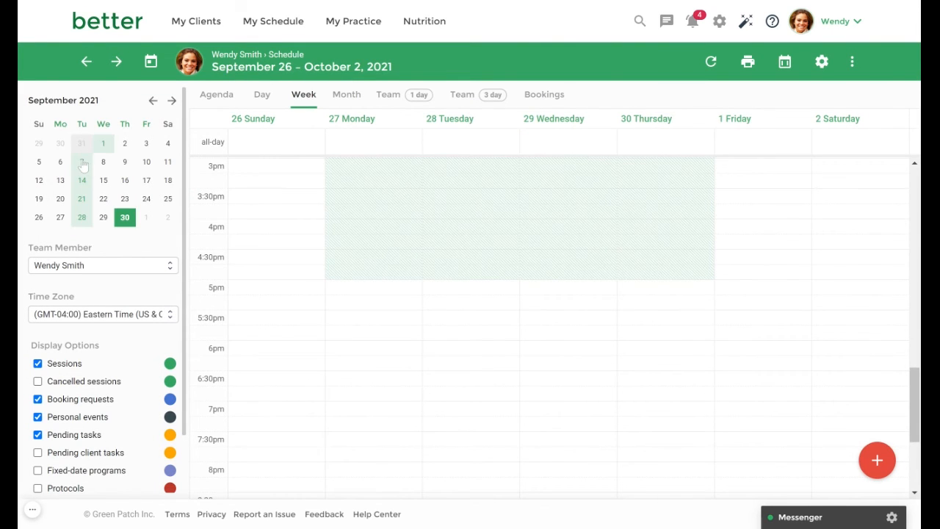
left_click(82, 162)
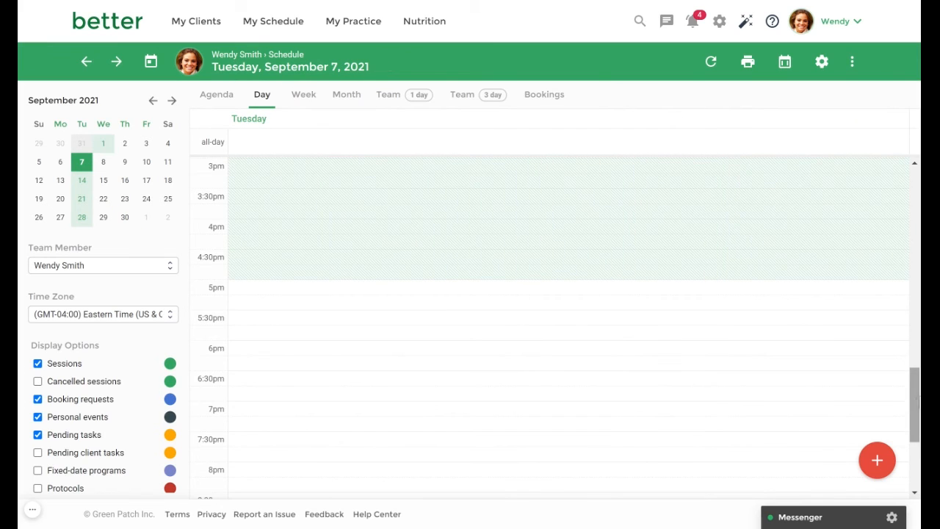
scroll("up", 3)
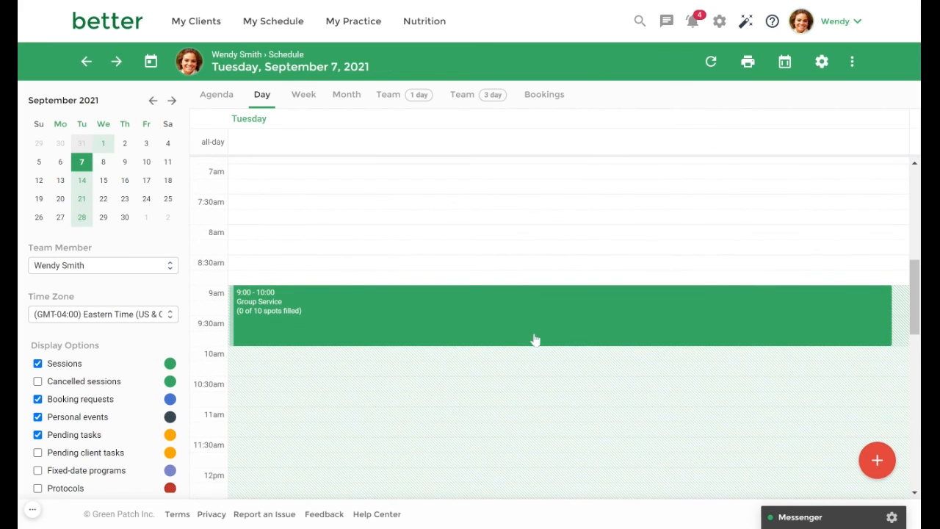
mouse_move(531, 337)
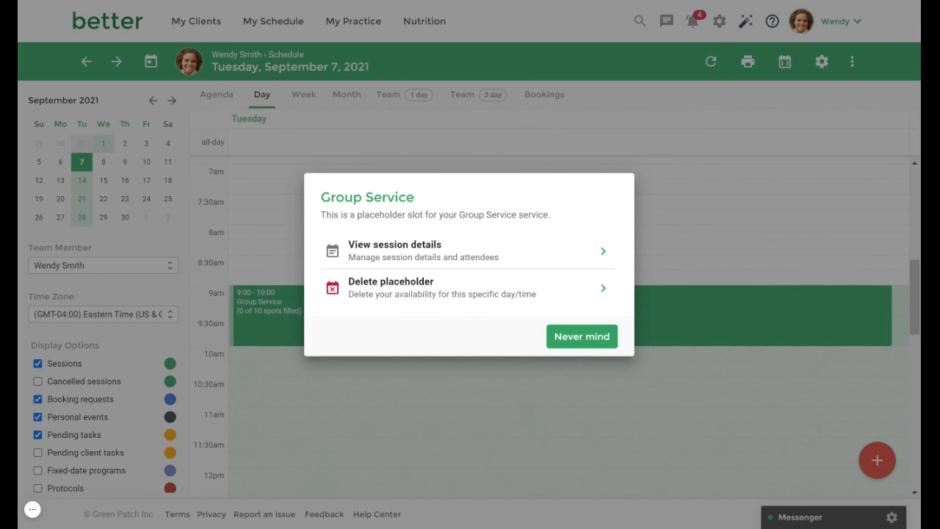
mouse_move(473, 250)
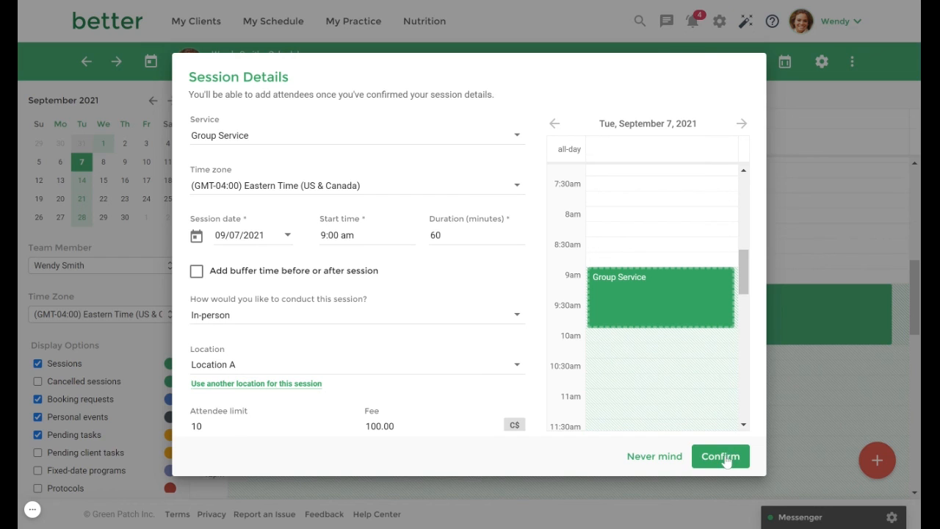
- Confirm the Tue Sep 7, 9:00 AM Group Service session at C$100.00 with 10 spots
left_click(720, 456)
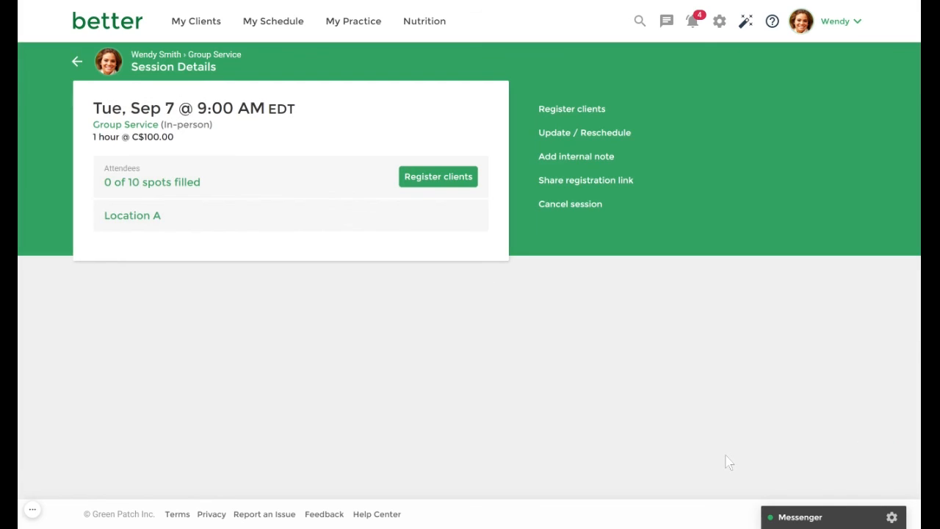